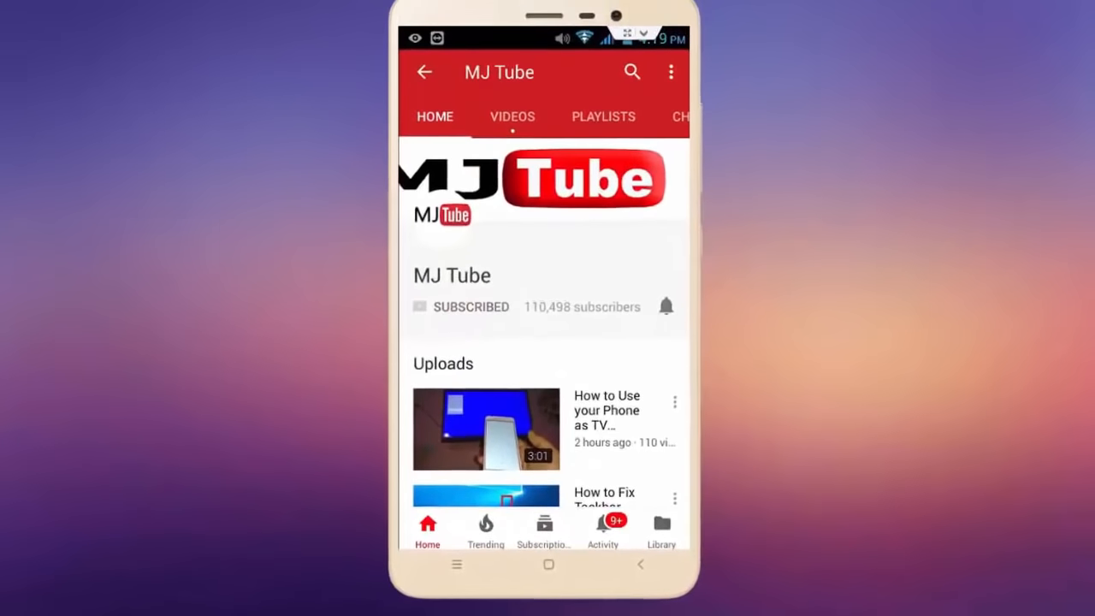
Leave the YouTube channel page and go back to the phone's home screen
{"action": "left_click", "coordinate": [666, 306]}
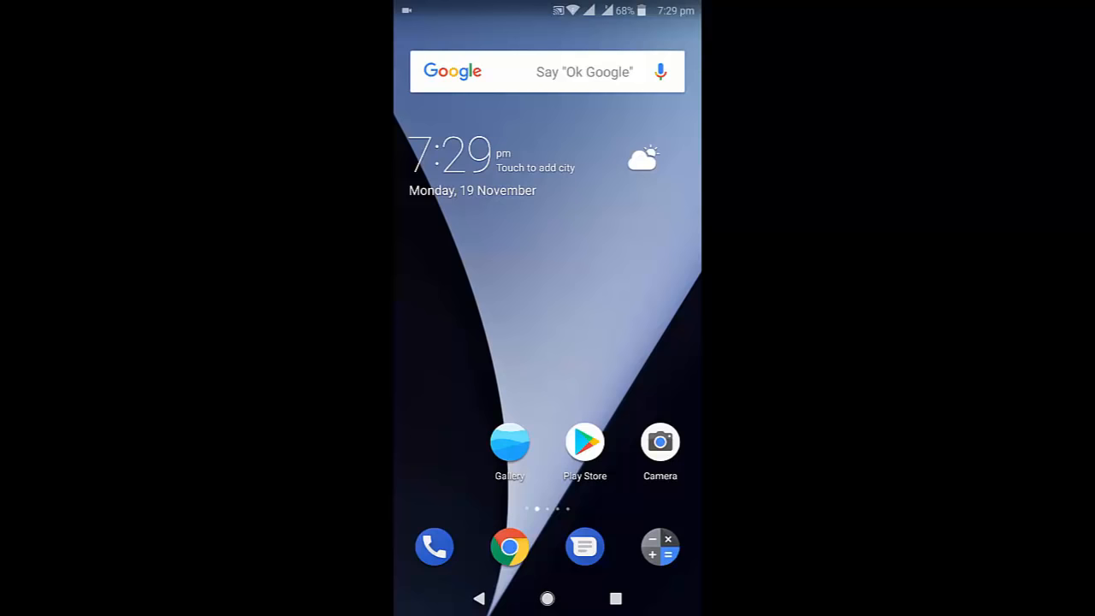
Install IP Webcam from its Play Store listing and launch it into its settings screen
{"action": "left_click", "coordinate": [585, 442]}
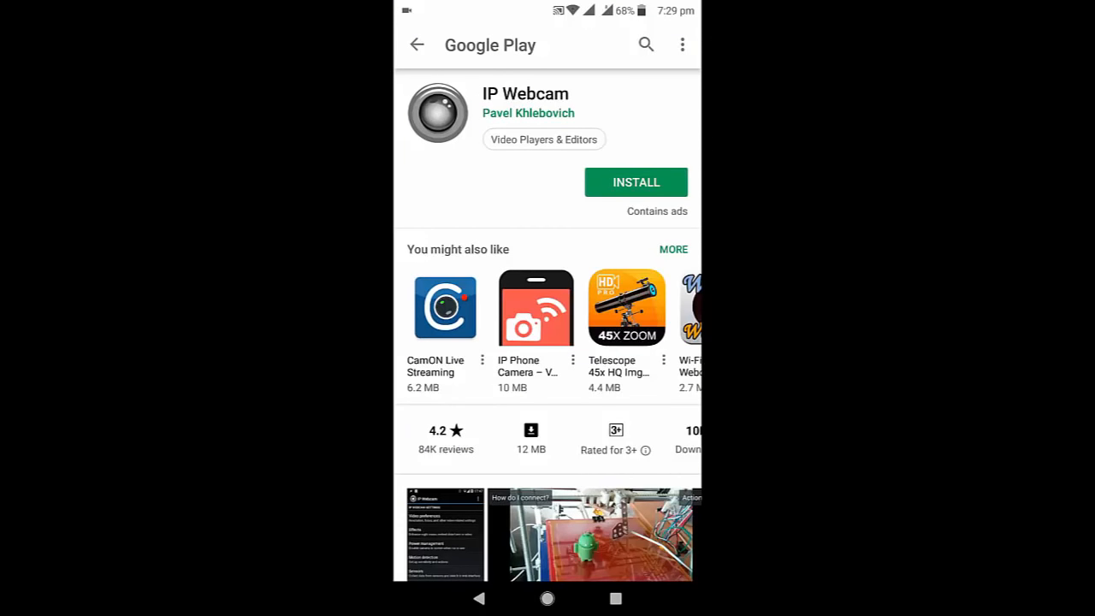
{"action": "left_click", "coordinate": [636, 182]}
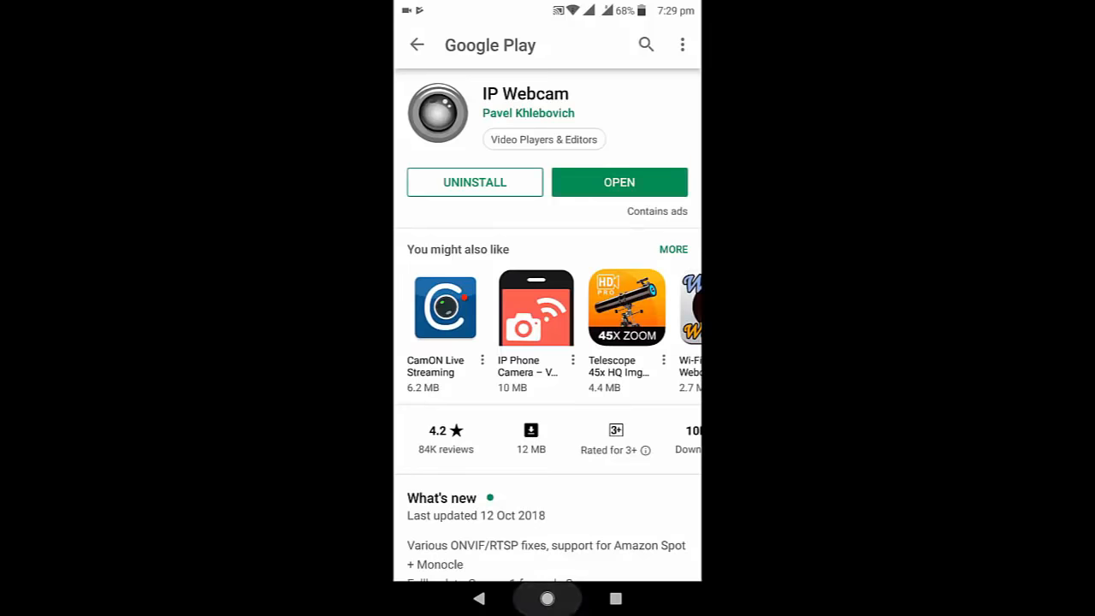
{"action": "left_click", "coordinate": [619, 181]}
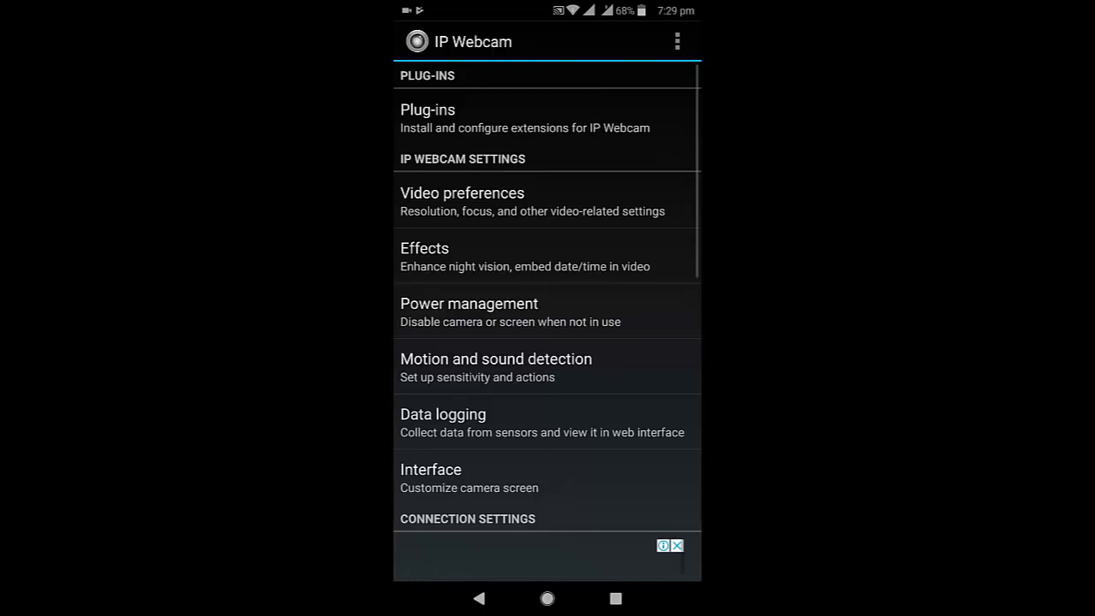
Reach 'Start server' at the bottom of IP Webcam settings and start the video stream server
{"action": "scroll", "scroll_direction": "down", "scroll_amount": 3}
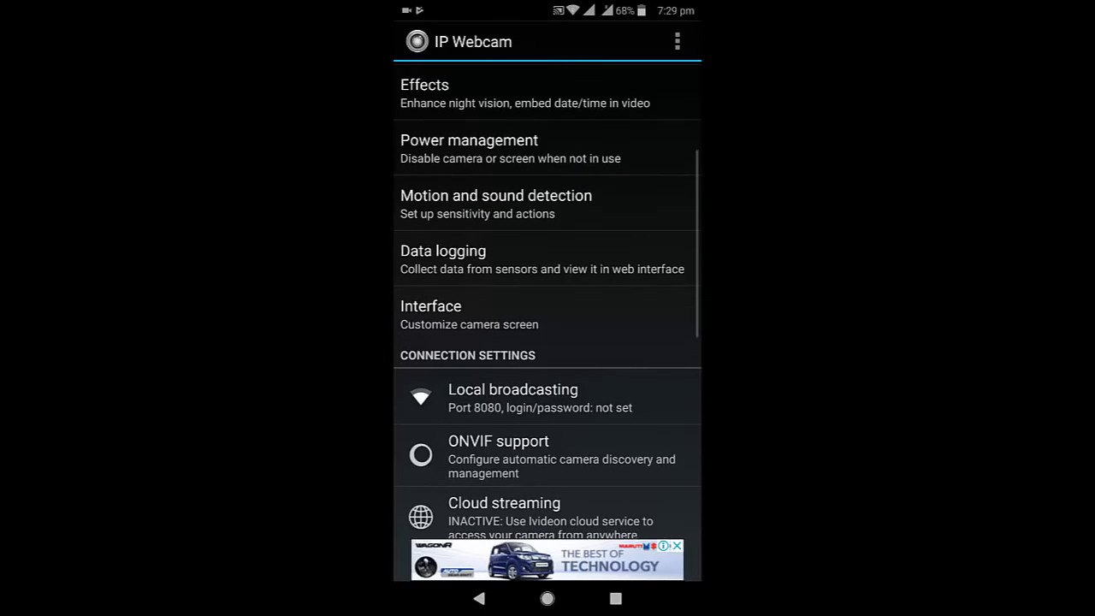
{"action": "scroll", "scroll_direction": "down", "scroll_amount": 3}
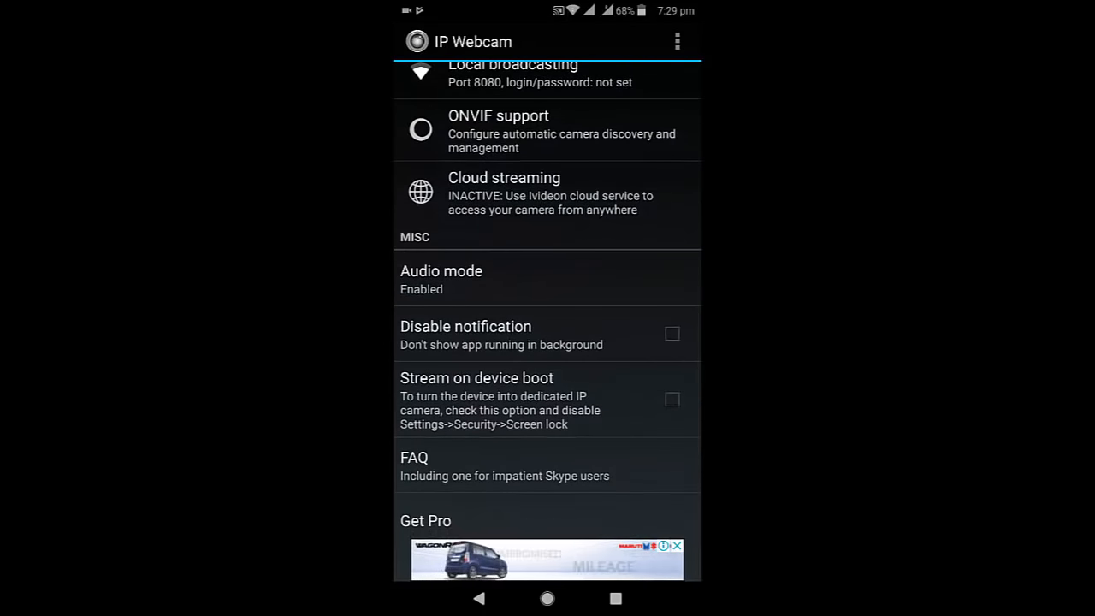
{"action": "scroll", "scroll_direction": "down", "scroll_amount": 3}
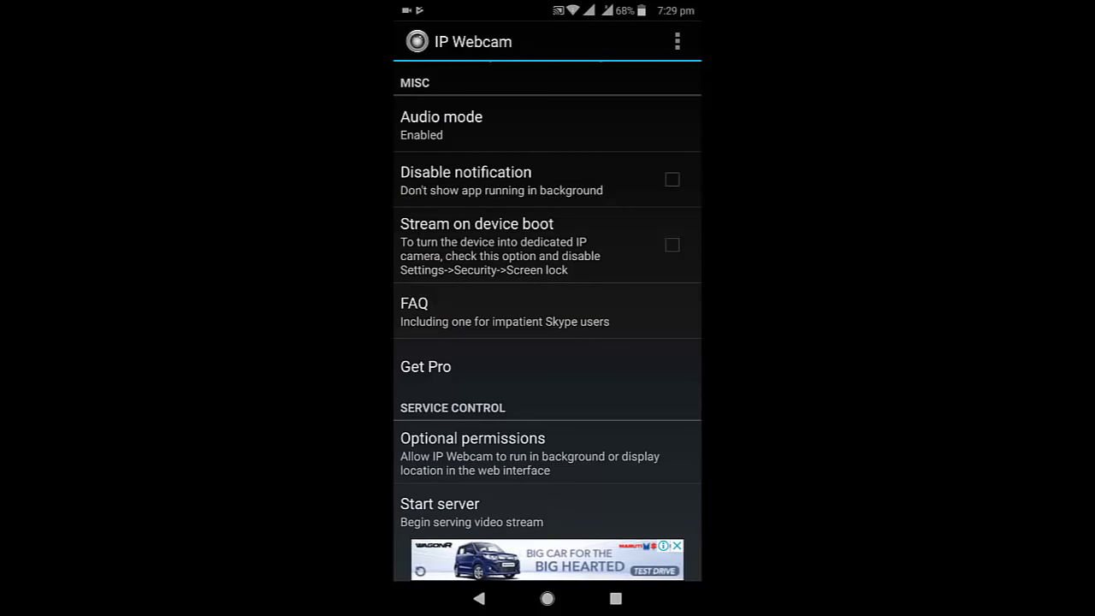
{"action": "left_click", "coordinate": [438, 511]}
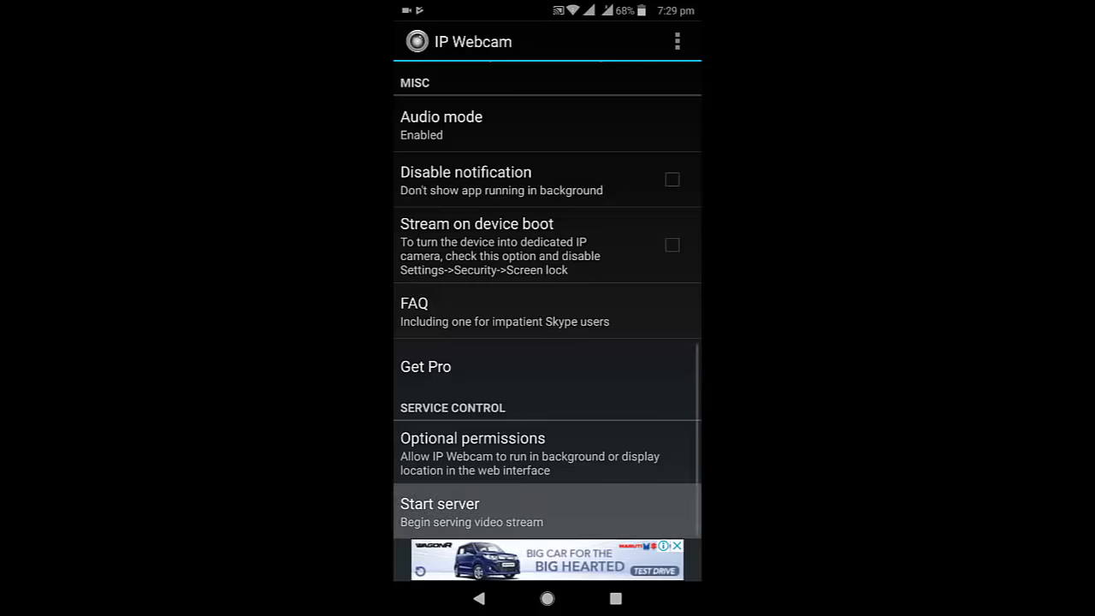
{"action": "left_click", "coordinate": [438, 503]}
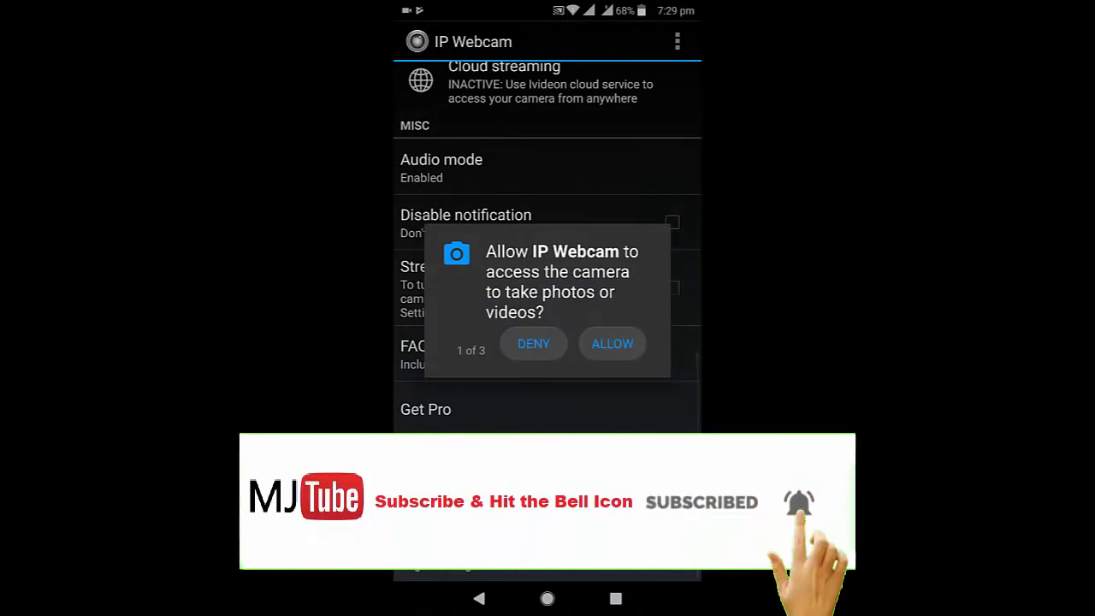
Allow IP Webcam's camera, microphone and media/files permission prompts
{"action": "left_click", "coordinate": [613, 342]}
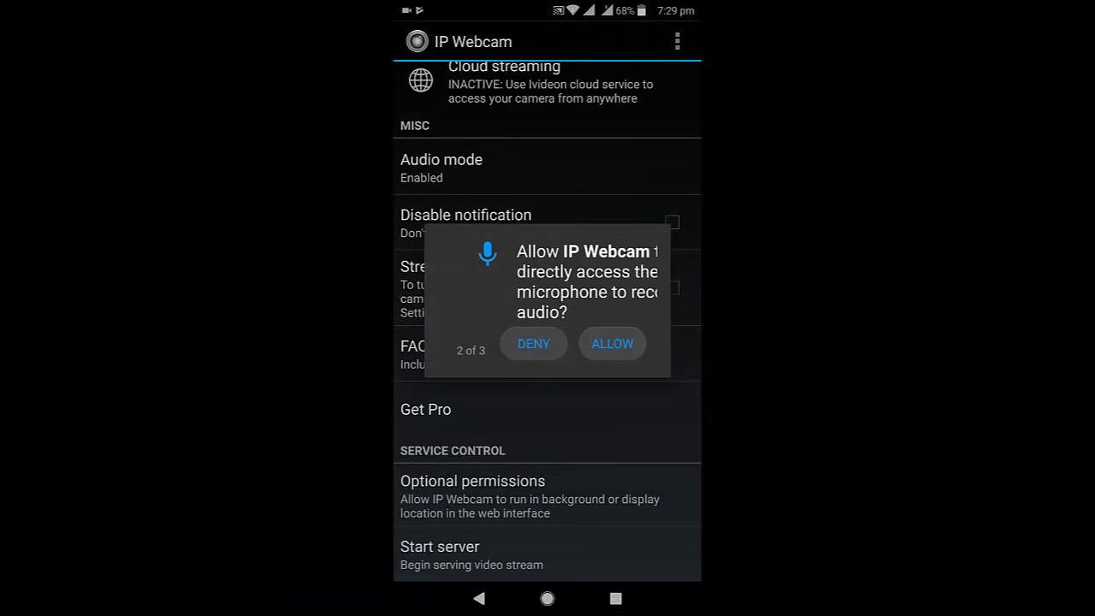
{"action": "left_click", "coordinate": [612, 343]}
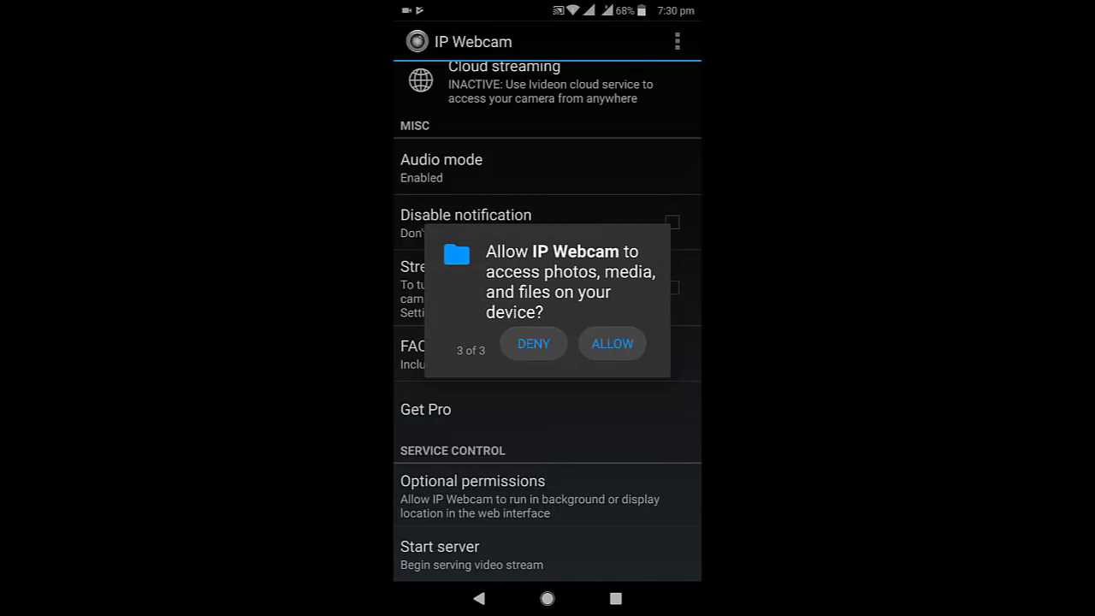
{"action": "left_click", "coordinate": [613, 342]}
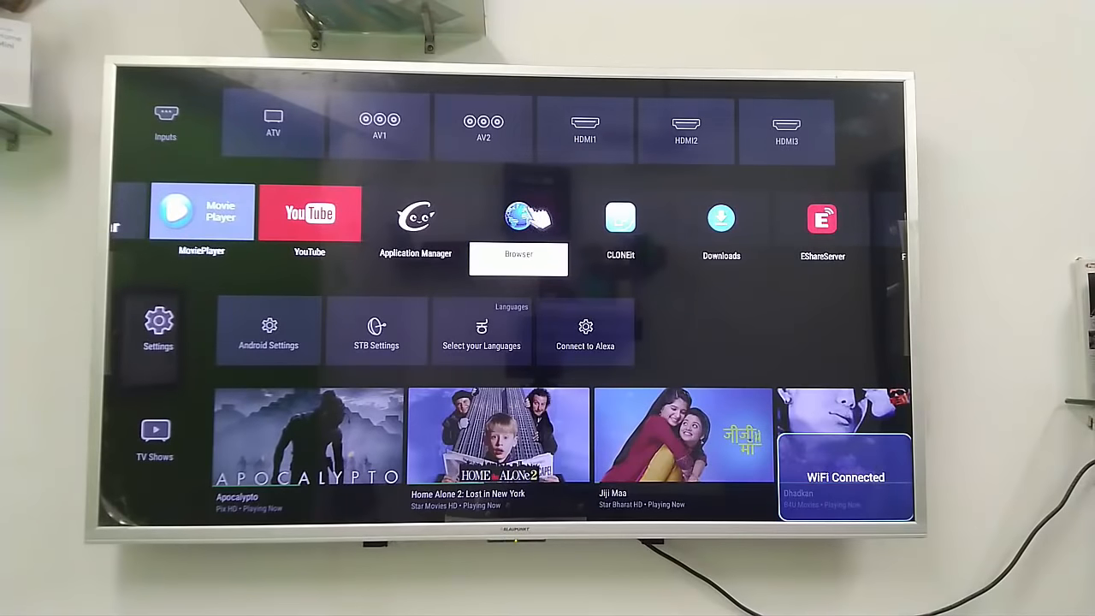
Launch the TV browser and begin entering 192.168.2.6:8080 ('19' so far) in a cleared address bar
{"action": "left_click", "coordinate": [527, 219]}
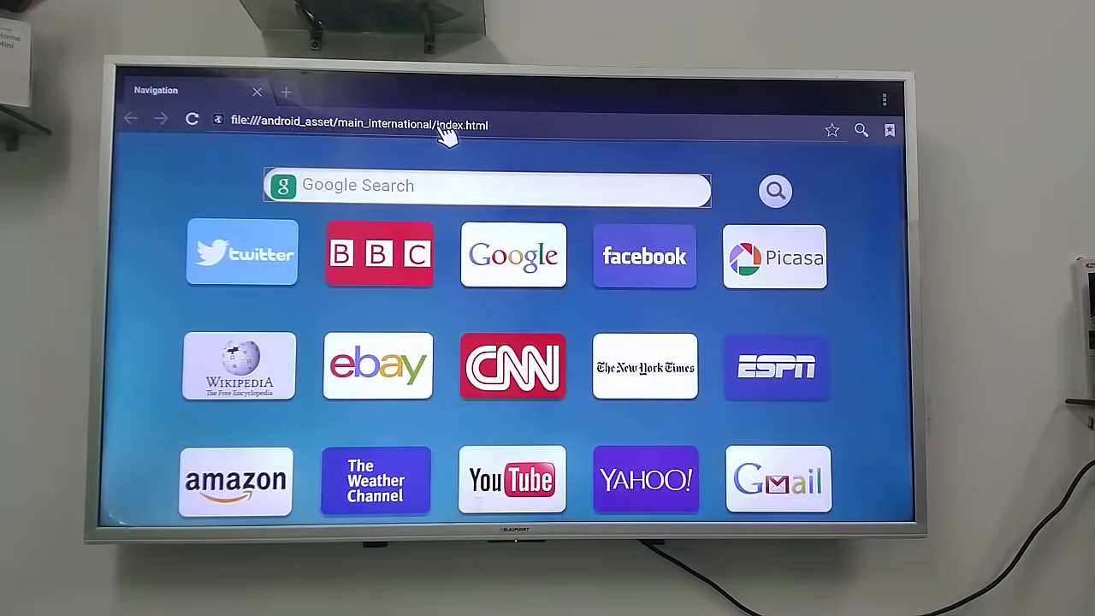
{"action": "left_click", "coordinate": [359, 123]}
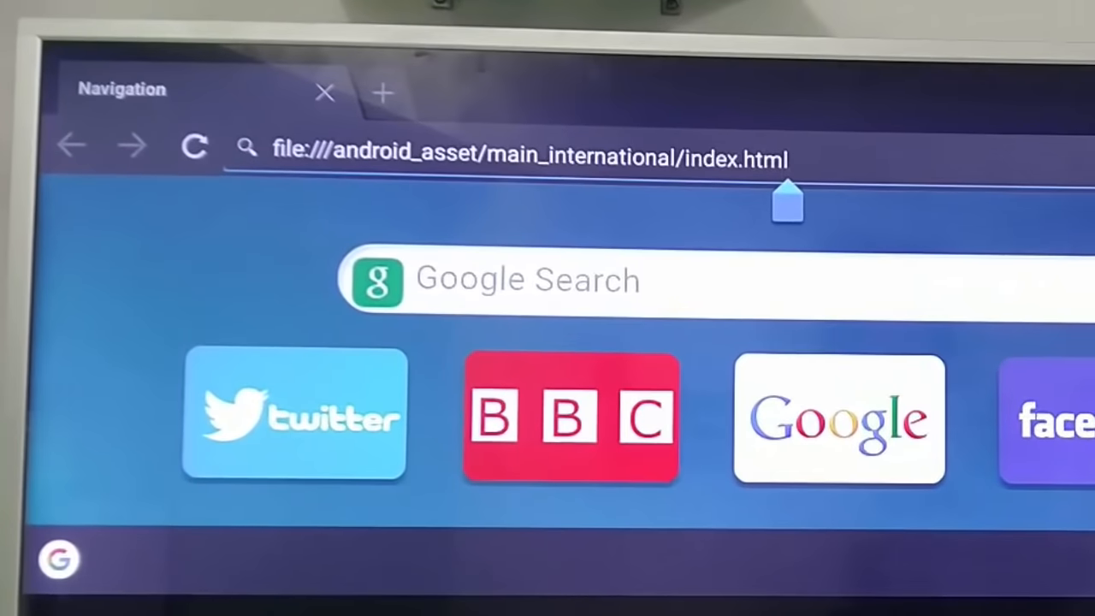
{"action": "left_click", "coordinate": [513, 159]}
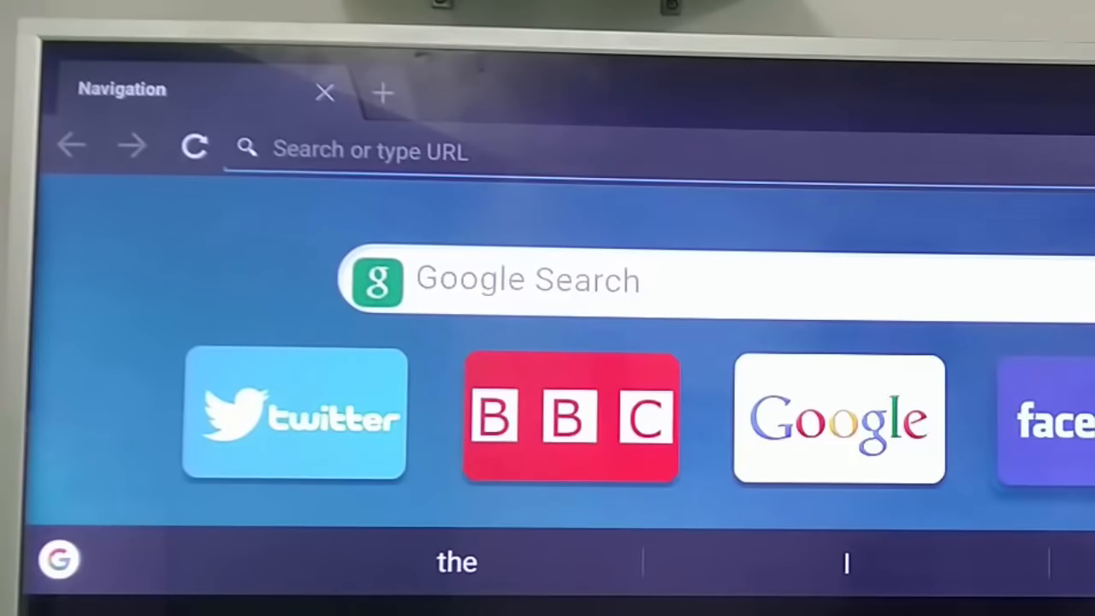
{"action": "type", "text": "1"}
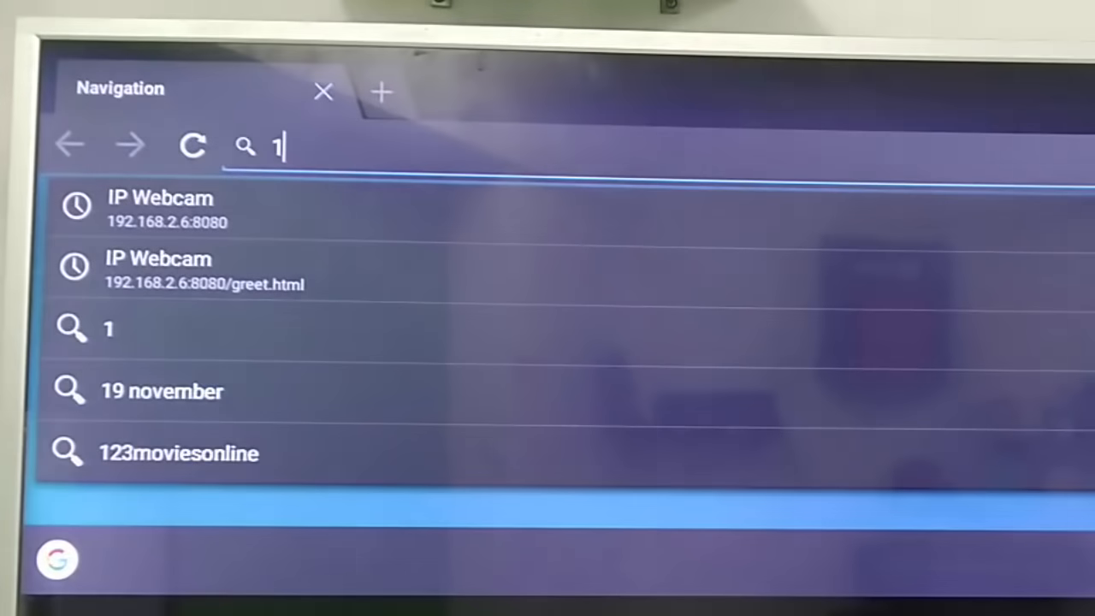
{"action": "type", "text": "9"}
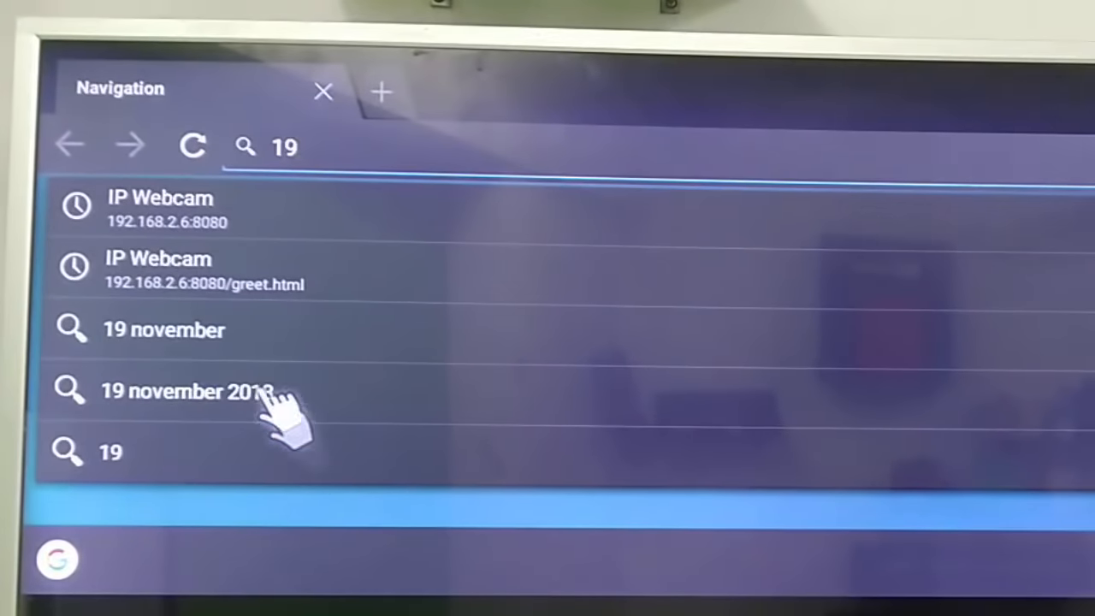
{"action": "mouse_move", "coordinate": [214, 243]}
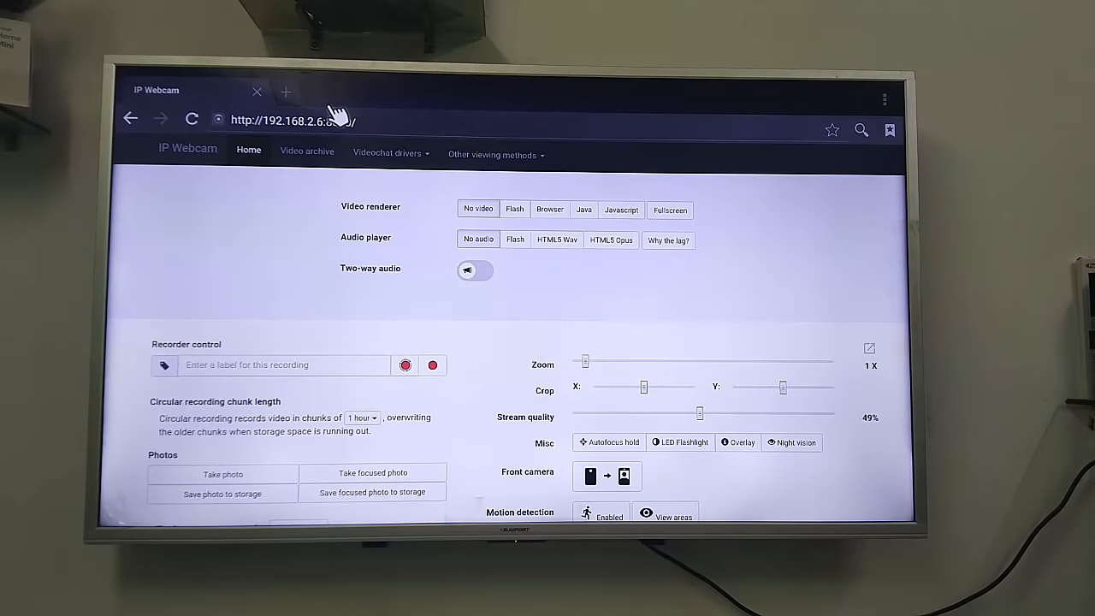
{"action": "mouse_move", "coordinate": [334, 117]}
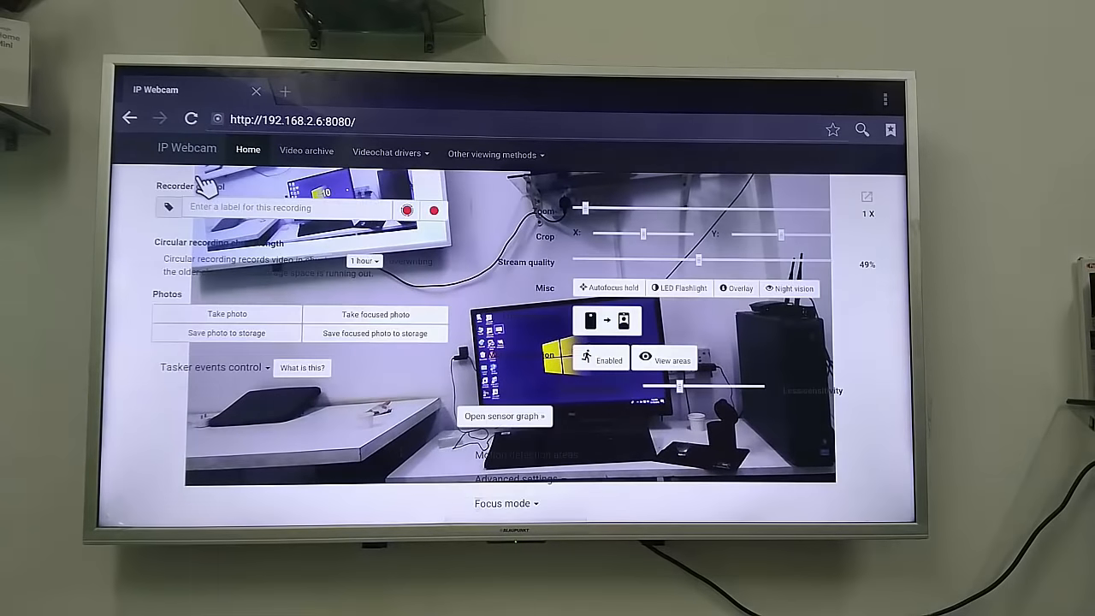
{"action": "mouse_move", "coordinate": [784, 96]}
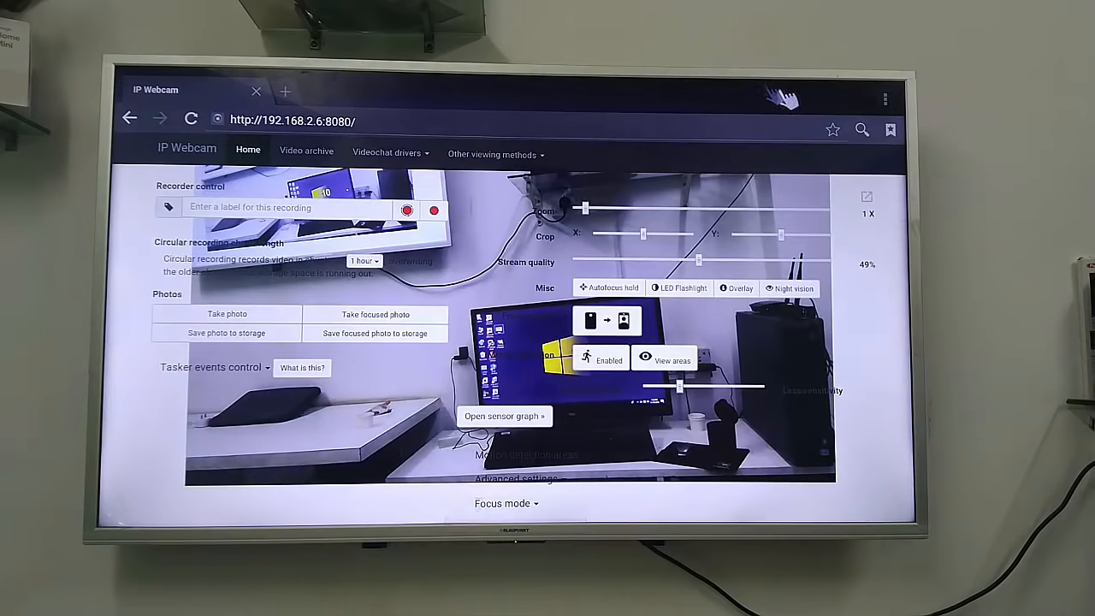
{"action": "mouse_move", "coordinate": [106, 432]}
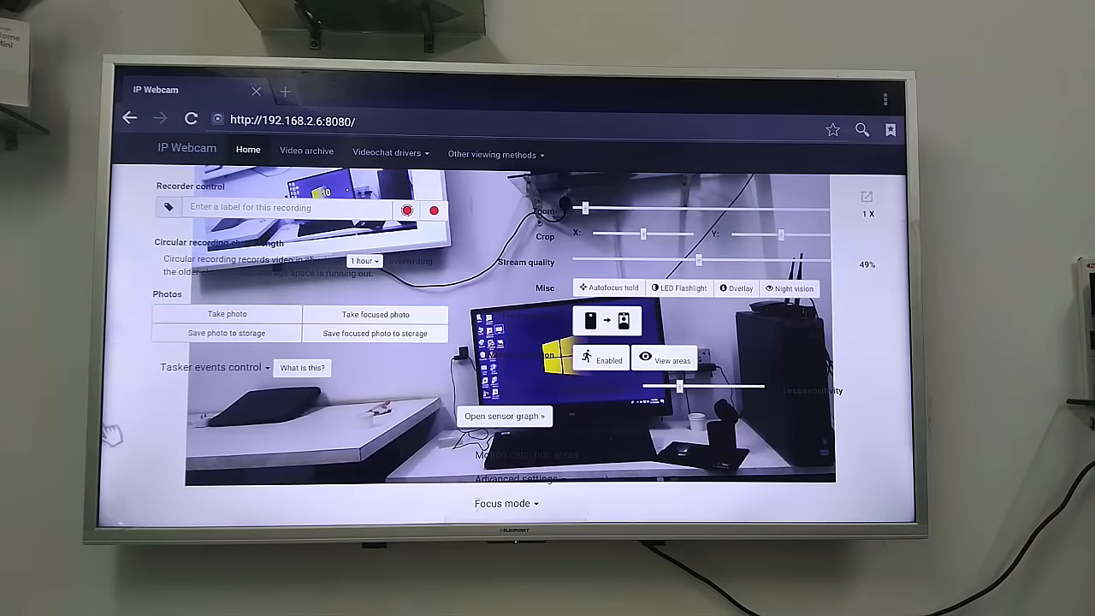